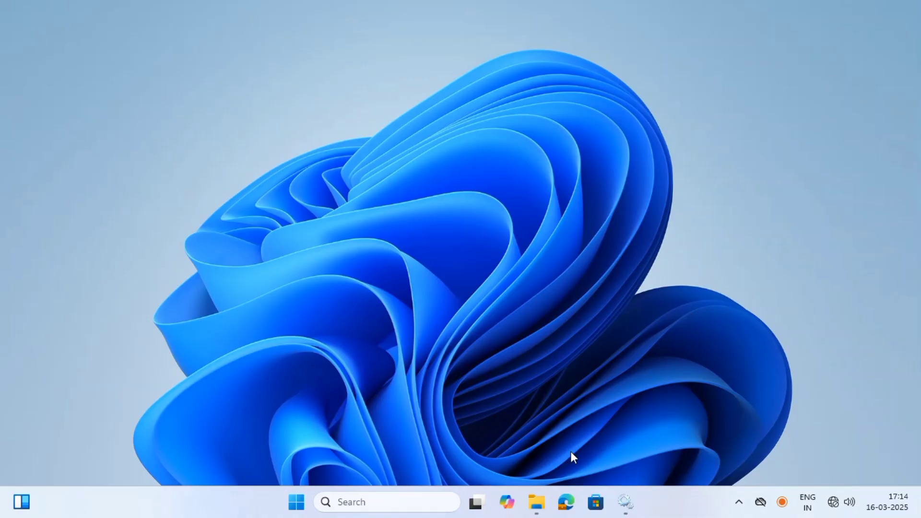
Dismiss the Close Running Programs warning about SQL Server (TEW_SQLEXPRESS) and return to Product Selection.
{"action": "right_click", "coordinate": [573, 458]}
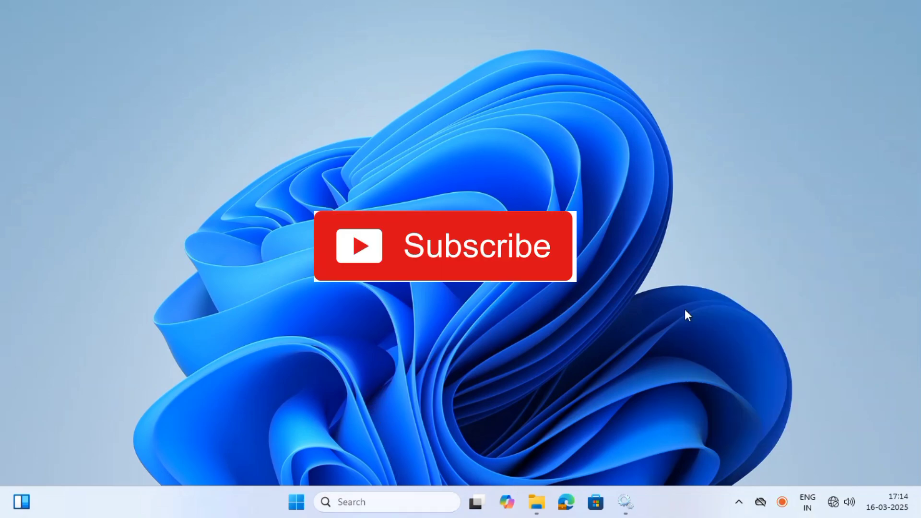
{"action": "left_click", "coordinate": [686, 213]}
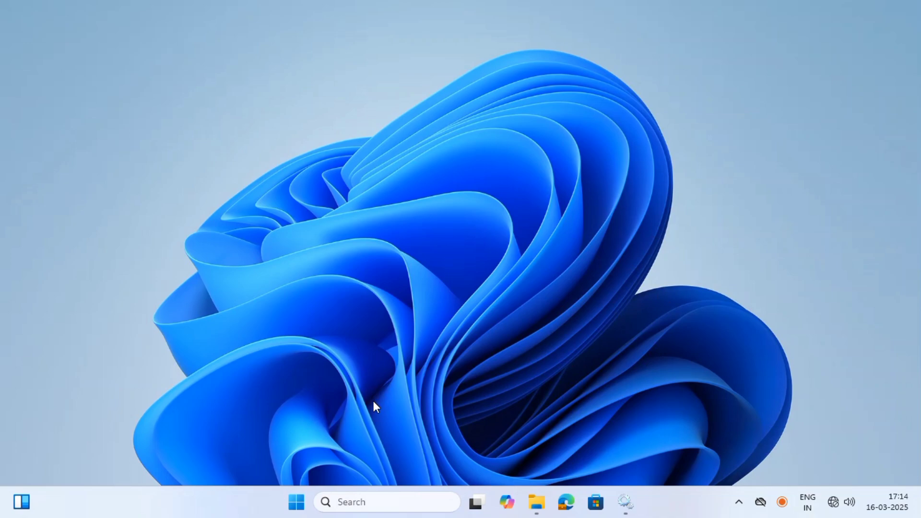
{"action": "mouse_move", "coordinate": [688, 315]}
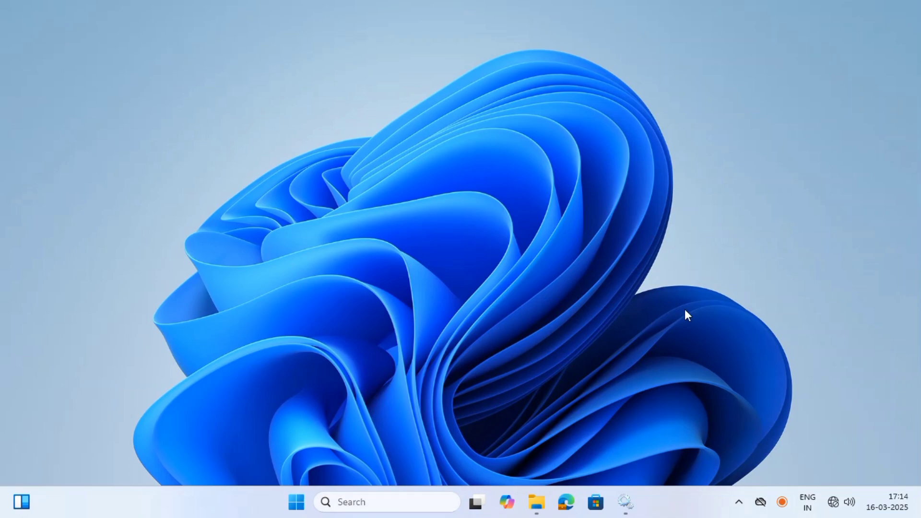
{"action": "right_click", "coordinate": [688, 316]}
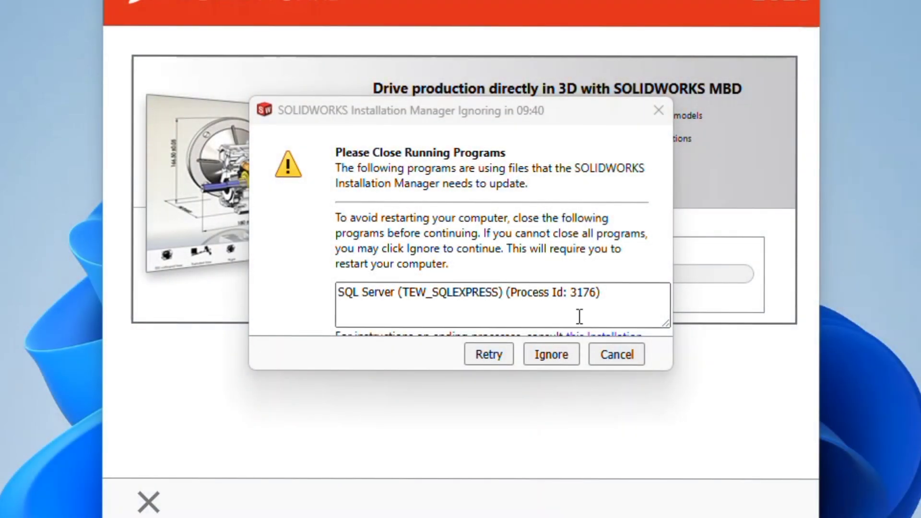
{"action": "mouse_move", "coordinate": [582, 338]}
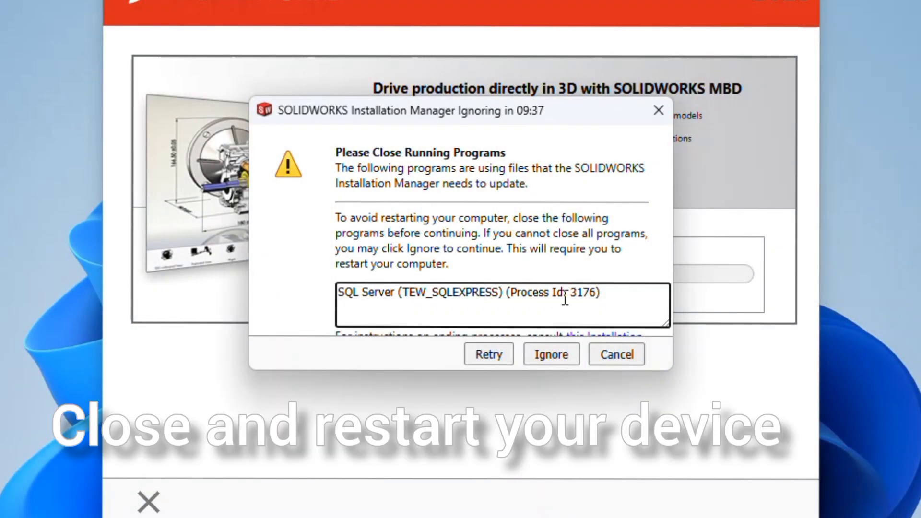
{"action": "left_click", "coordinate": [550, 355]}
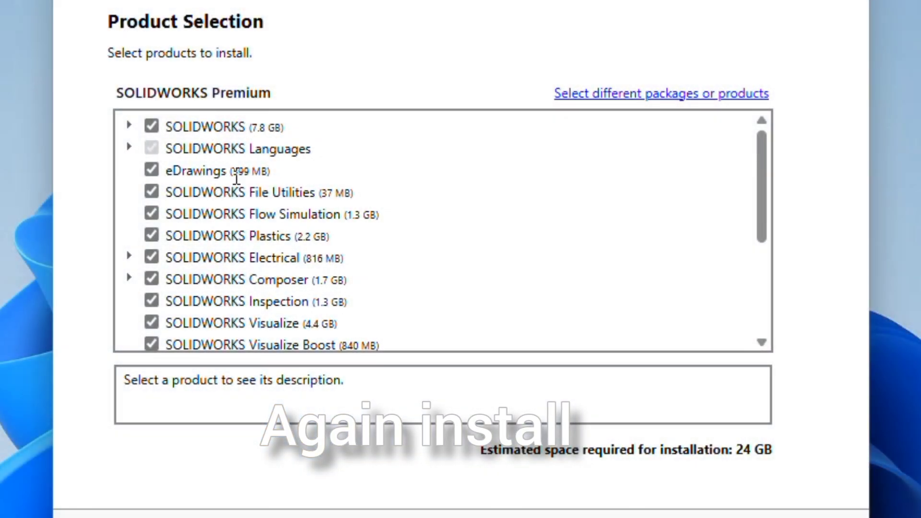
Uncheck SOLIDWORKS Electrical in the product list and proceed to the Summary page.
{"action": "scroll", "scroll_direction": "down", "scroll_amount": 3}
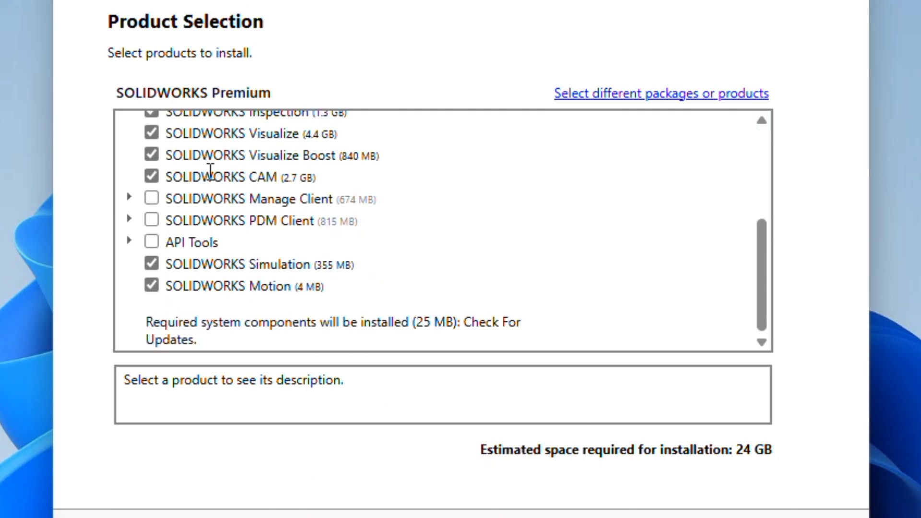
{"action": "scroll", "scroll_direction": "up", "scroll_amount": 3}
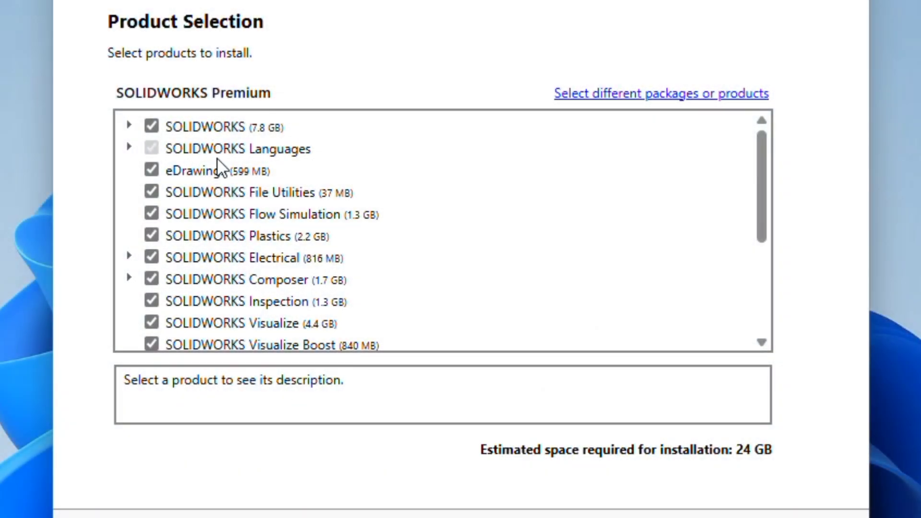
{"action": "scroll", "scroll_direction": "down", "scroll_amount": 3}
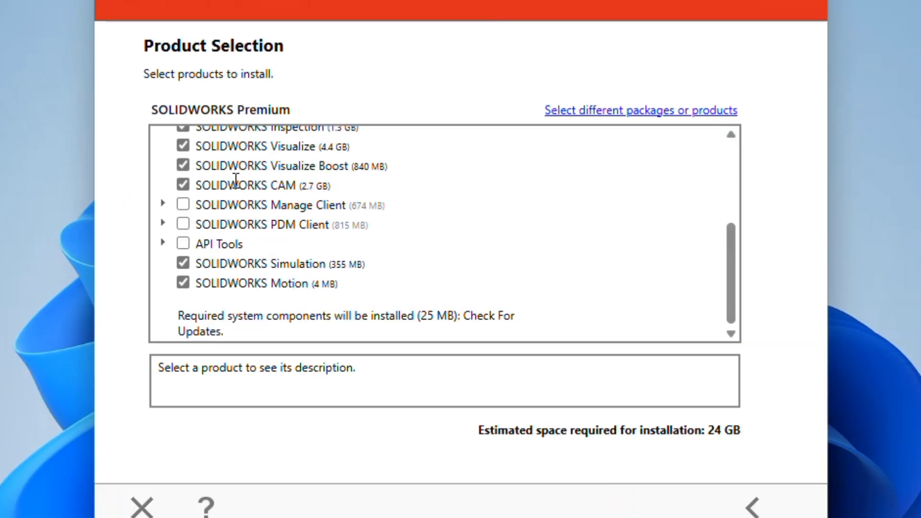
{"action": "scroll", "scroll_direction": "up", "scroll_amount": 3}
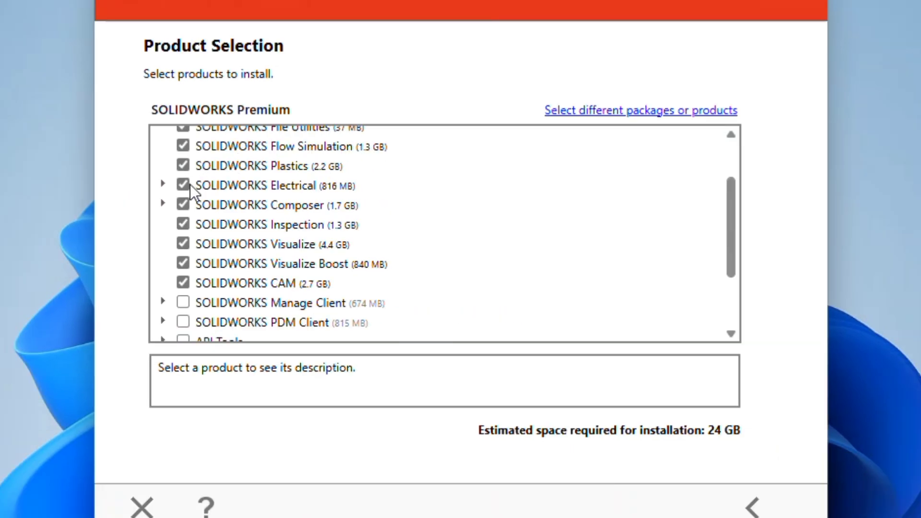
{"action": "left_click", "coordinate": [256, 184]}
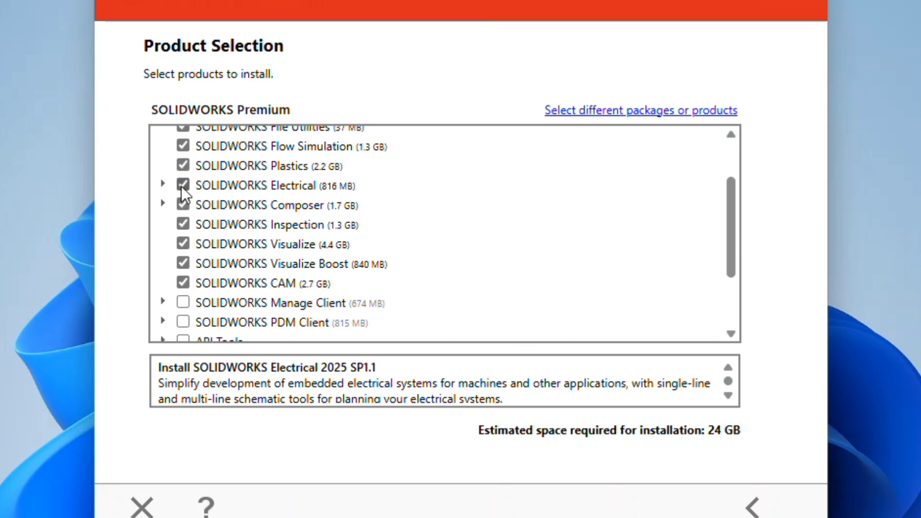
{"action": "left_click", "coordinate": [750, 507]}
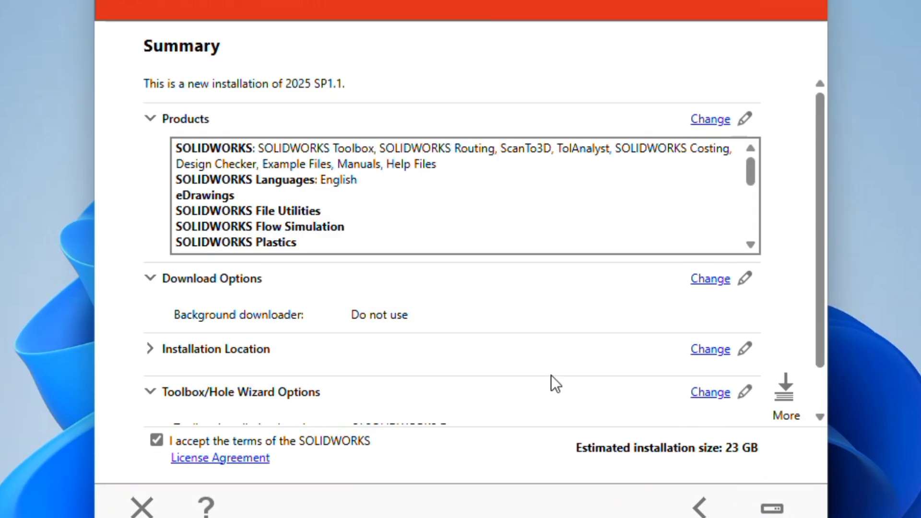
Start Install Now with the license server 25734@localhost, reaching 1% progress.
{"action": "scroll", "scroll_direction": "down", "scroll_amount": 3}
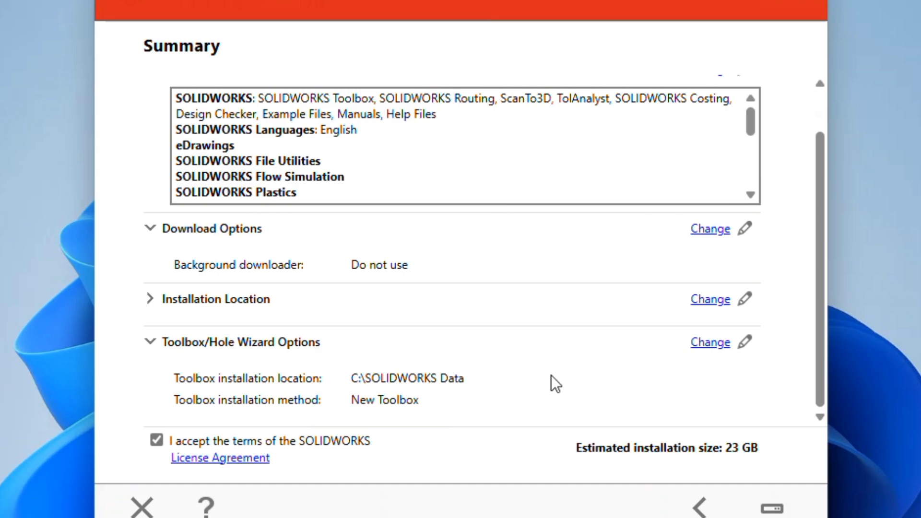
{"action": "mouse_move", "coordinate": [726, 453]}
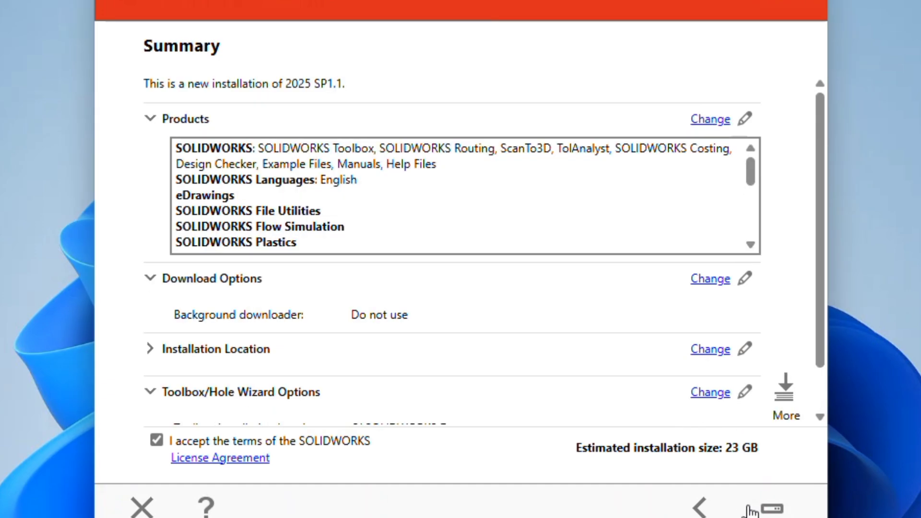
{"action": "scroll", "scroll_direction": "down", "scroll_amount": 3}
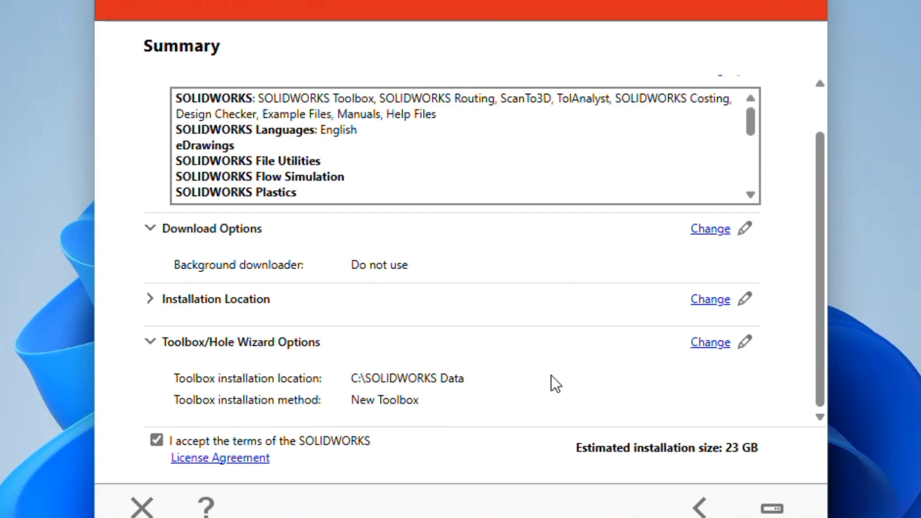
{"action": "mouse_move", "coordinate": [501, 370]}
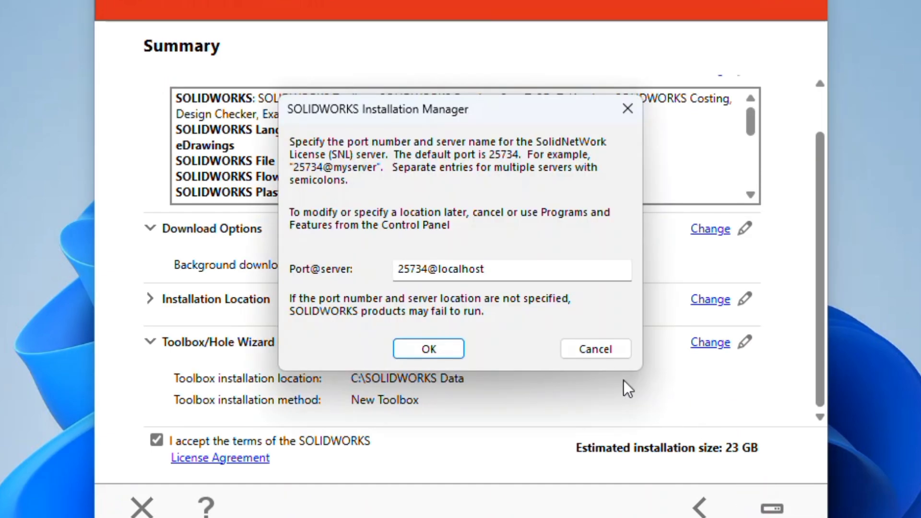
{"action": "left_click", "coordinate": [428, 348]}
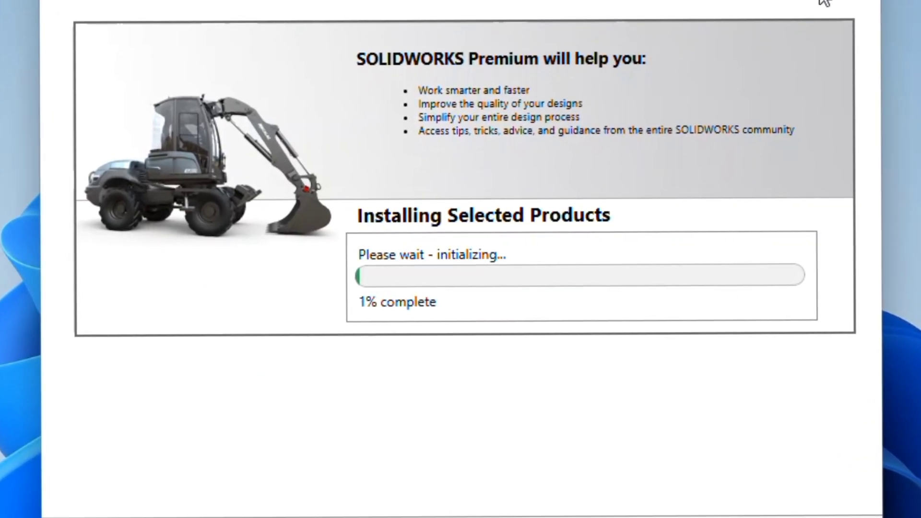